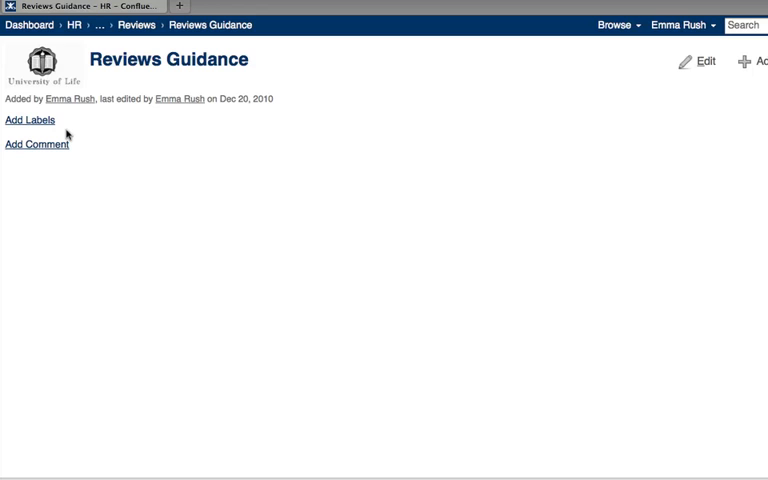
Step: Add the labels reviews, hr and management to the Reviews Guidance page and finish editing
left_click(28, 120)
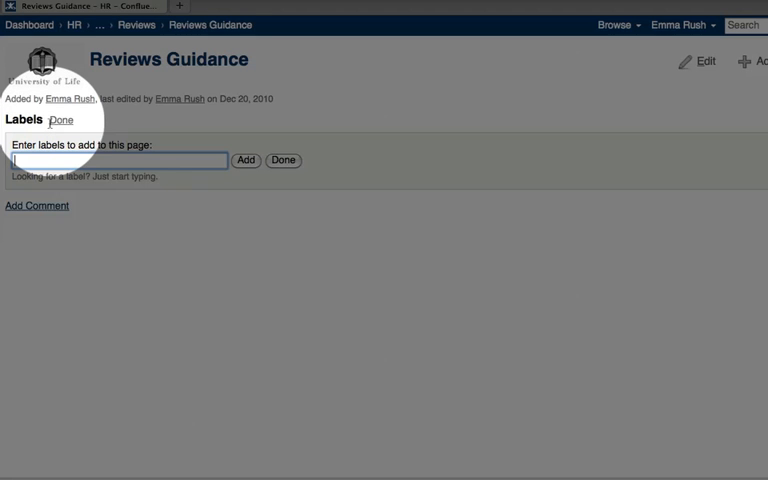
left_click(116, 160)
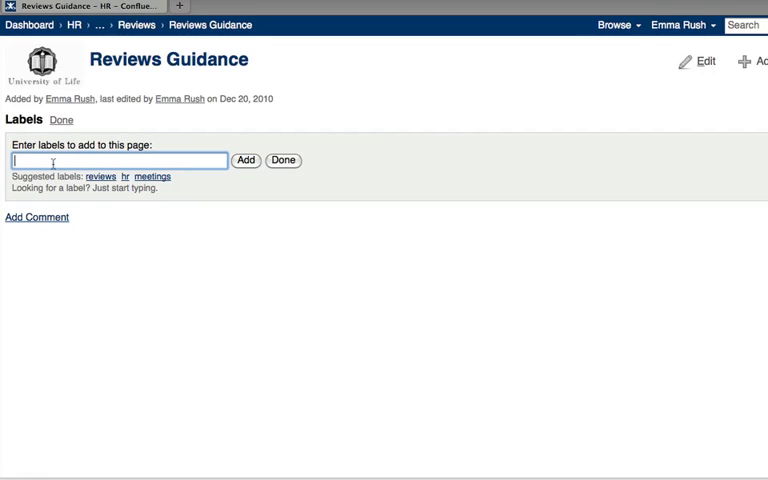
type("reviews")
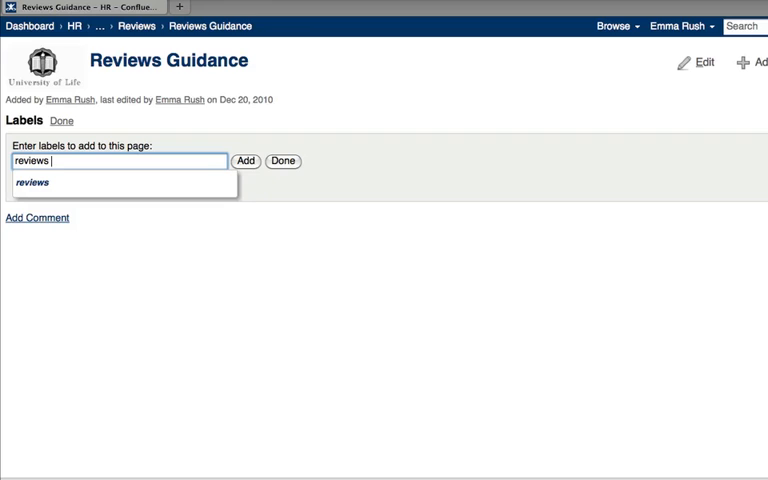
type("hr")
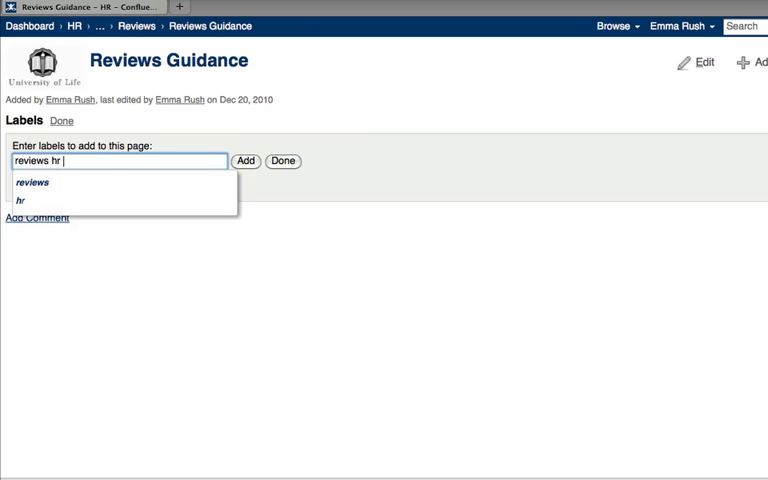
left_click(244, 178)
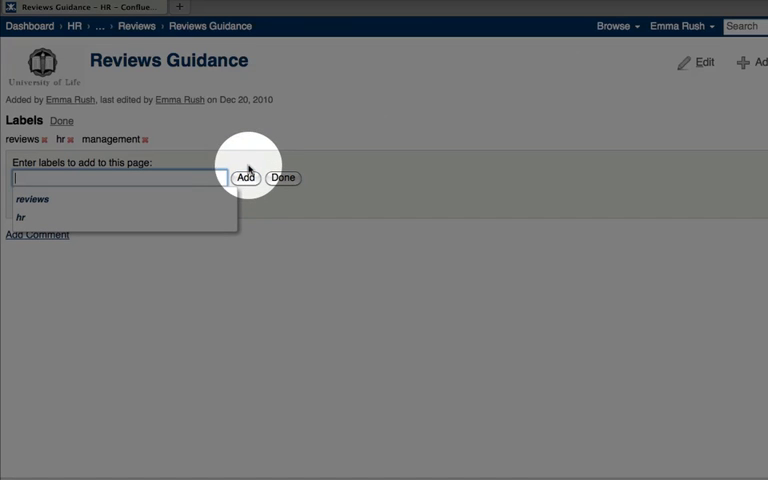
left_click(284, 178)
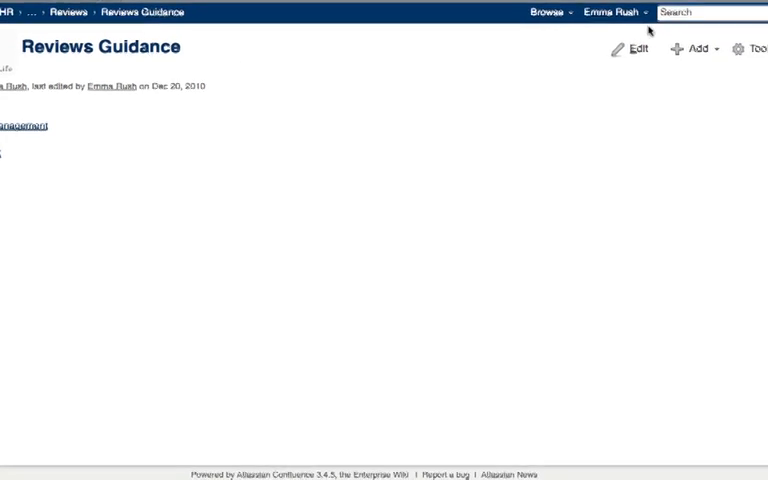
Step: Run a site search for 'reviews' from the header search box
type("reviews")
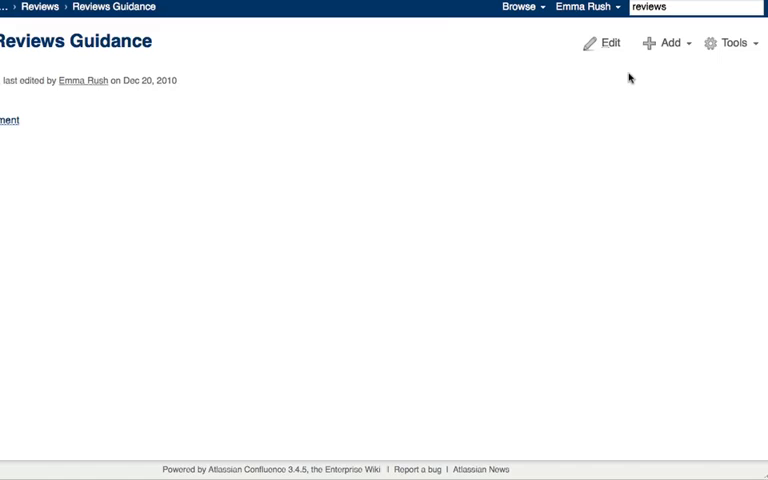
key("Return")
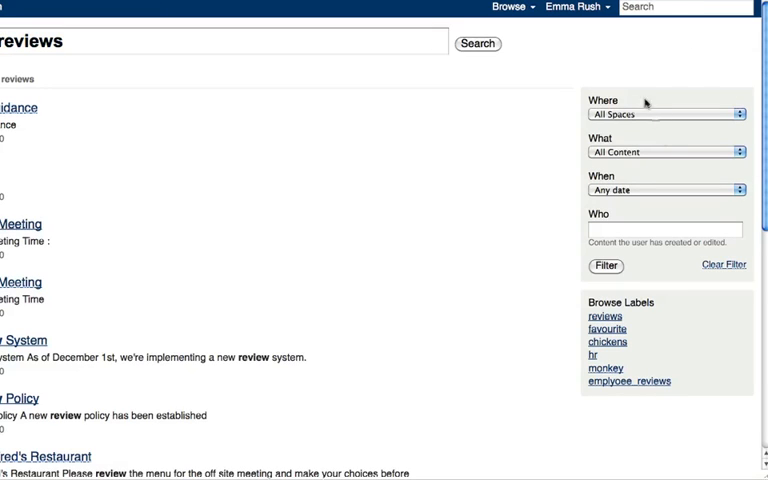
mouse_move(632, 314)
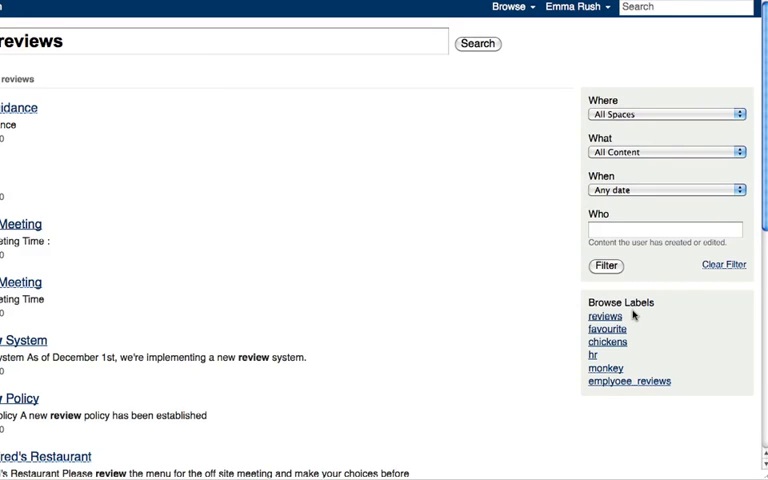
Step: View all content tagged reviews, then return to the Reviews Guidance page
left_click(604, 316)
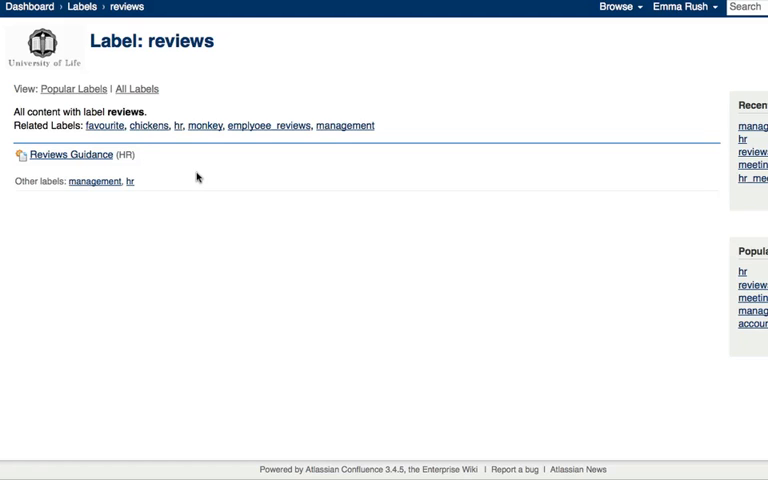
left_click(72, 156)
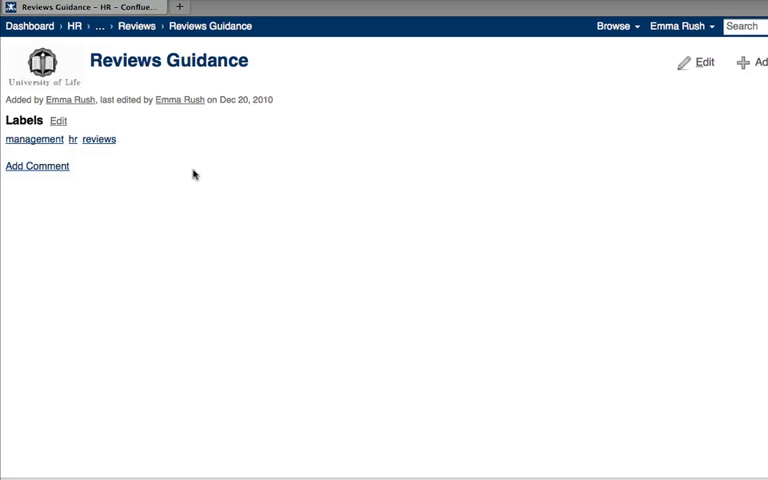
Step: Go to the HR space's Popular Labels view via Browse > Labels
left_click(610, 26)
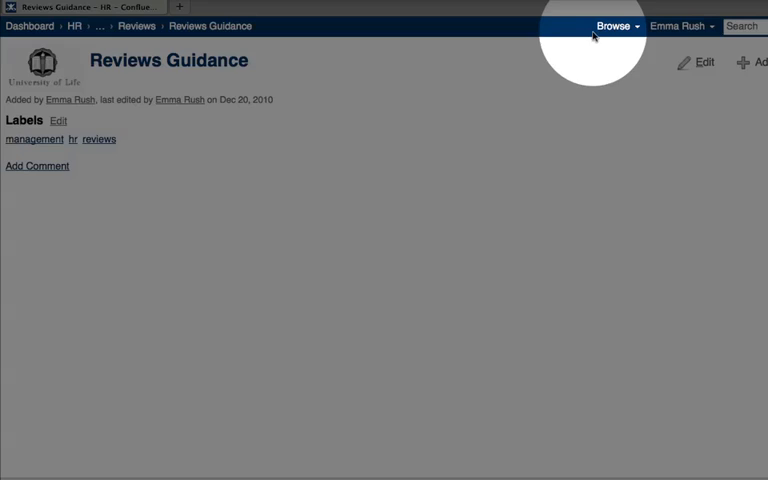
left_click(612, 24)
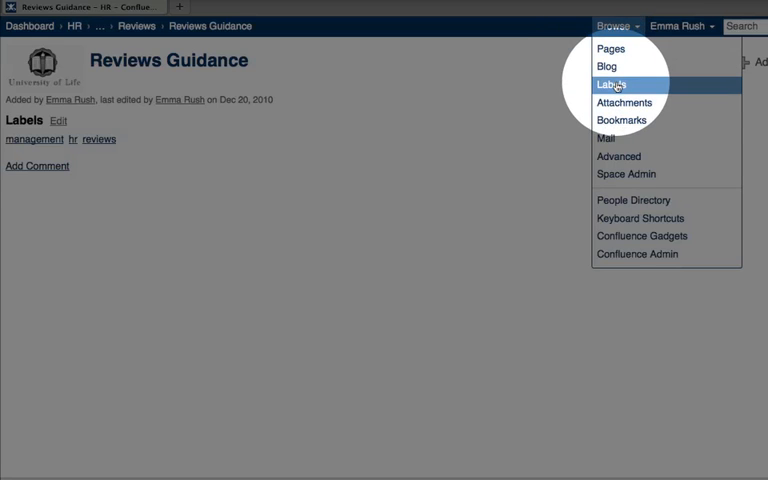
left_click(614, 84)
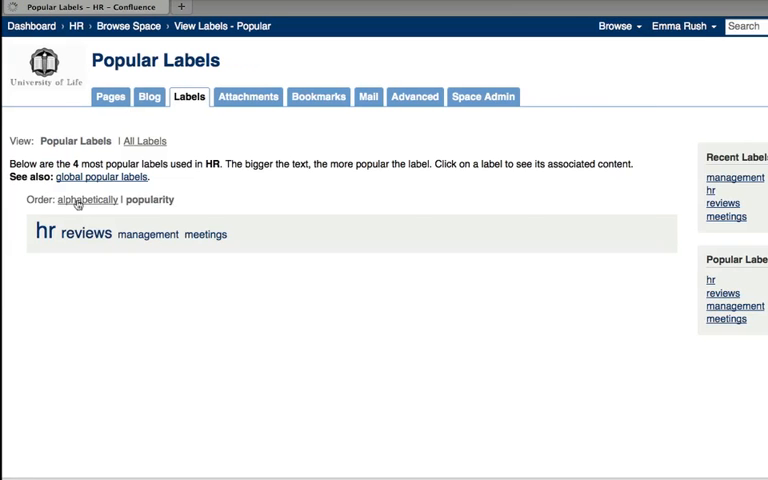
left_click(94, 200)
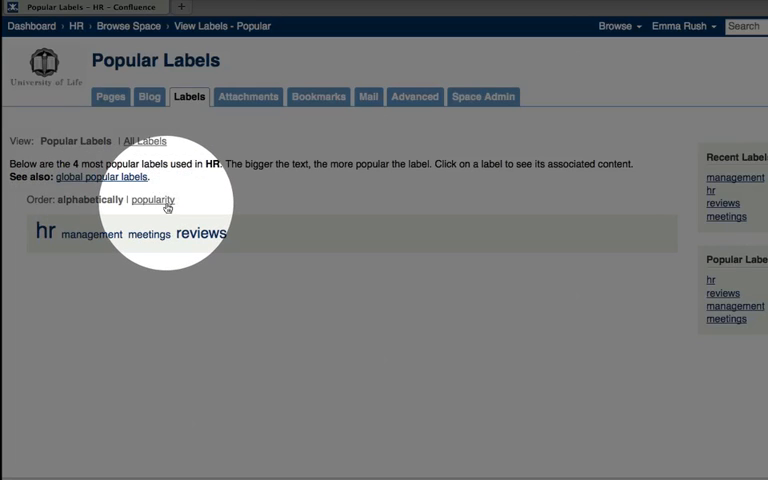
left_click(152, 200)
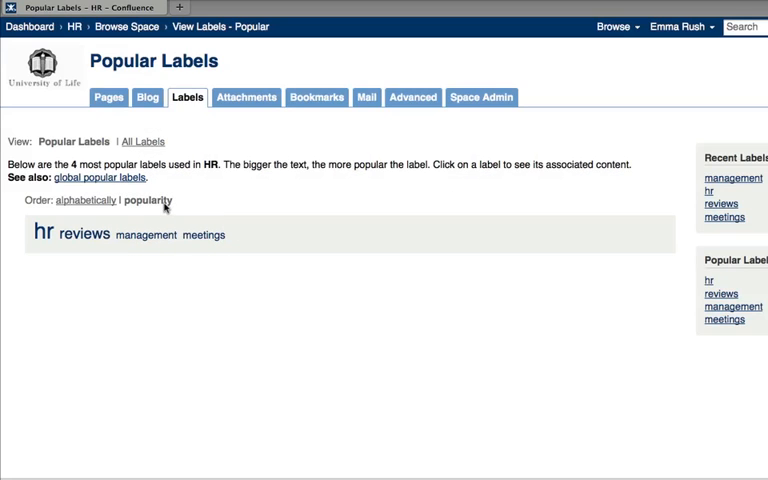